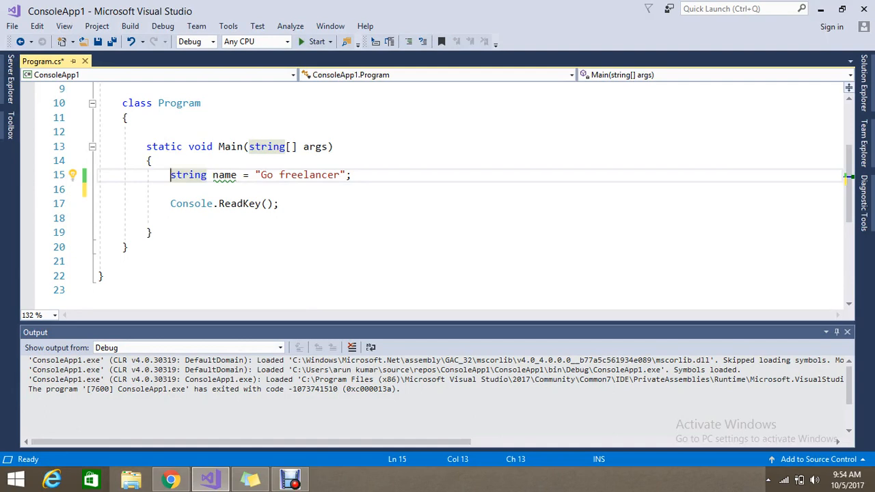
mouse_move(189, 175)
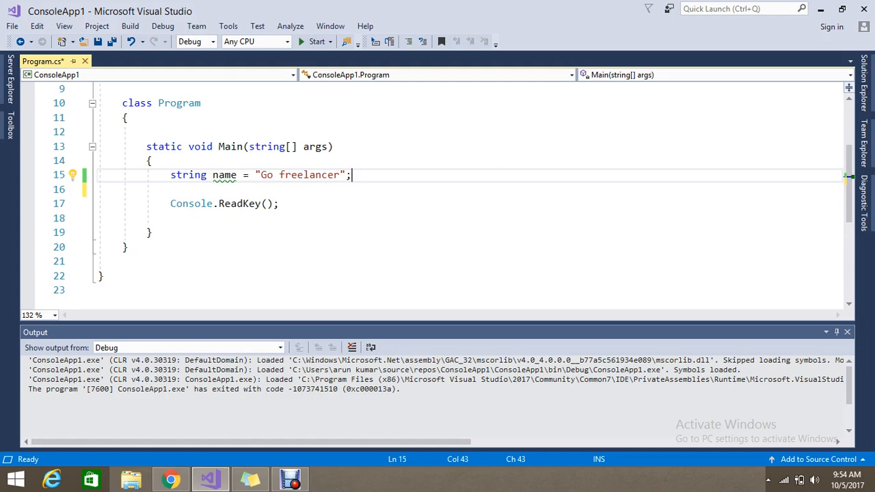
Add a blank line below the string name = "Go freelancer" declaration in Main.
key("enter")
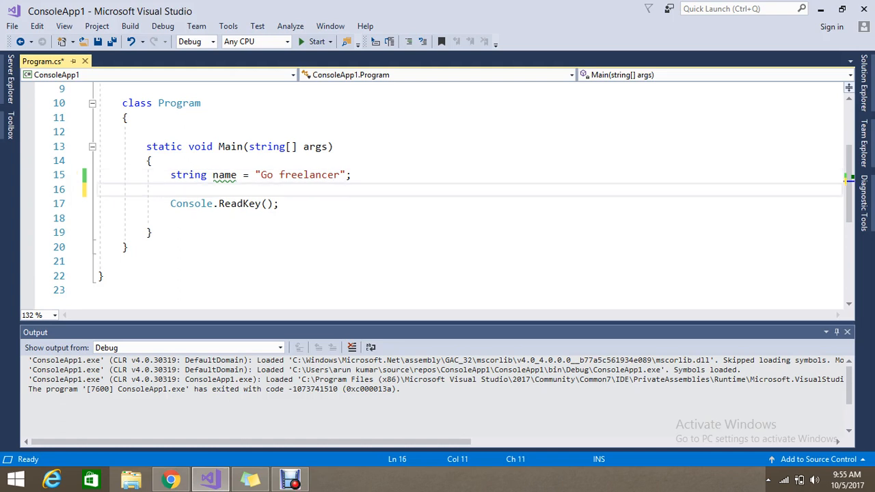
Write if(name=="Go freelancer") under the declaration, accepting IntelliSense, and start a new line.
type("if")
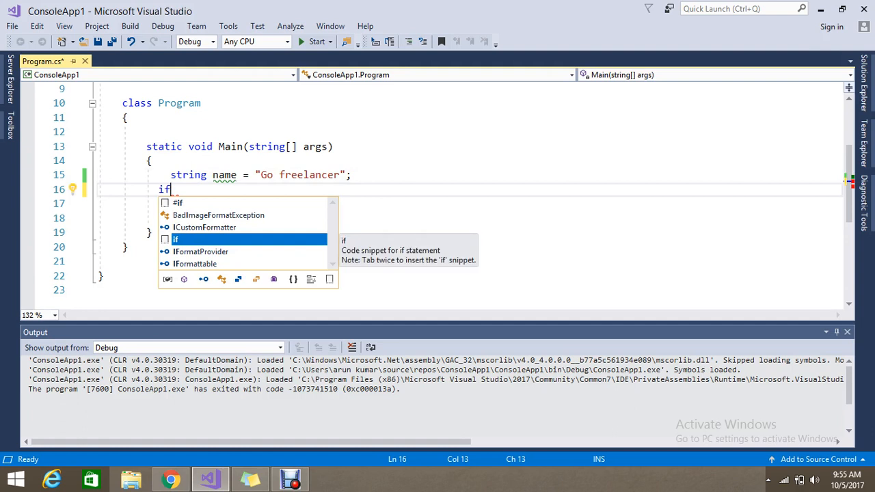
type("()")
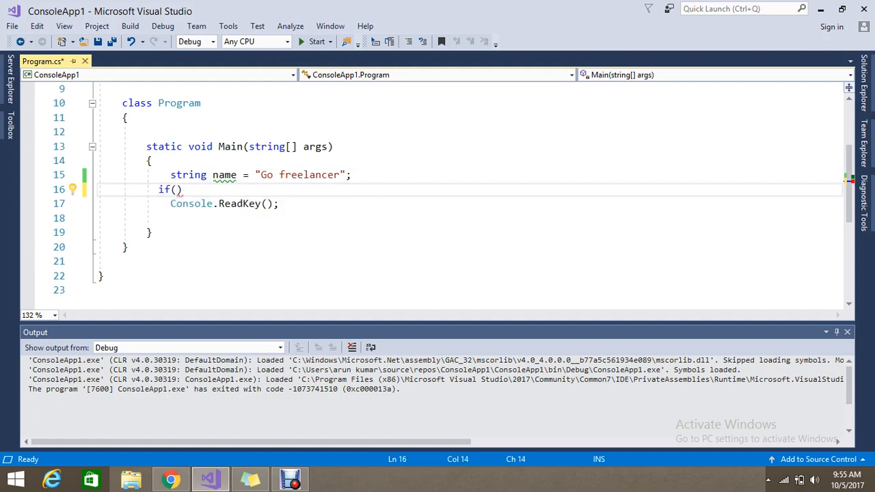
type("name==")
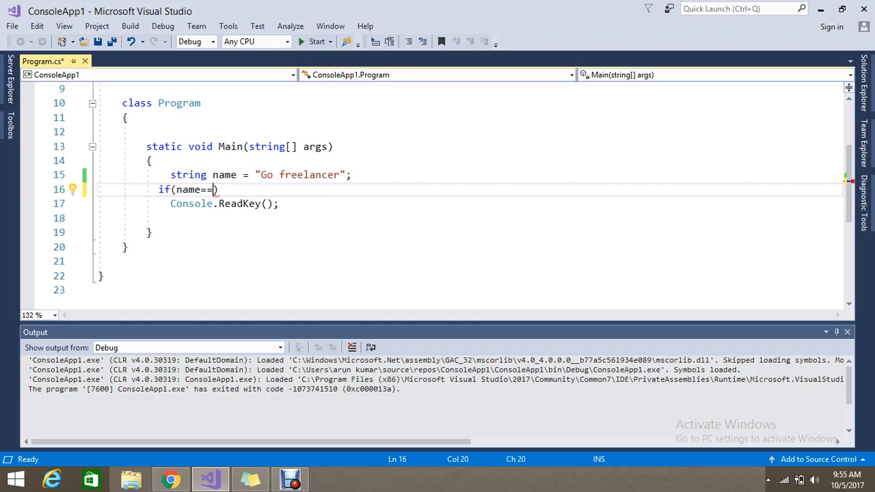
type("\"Go")
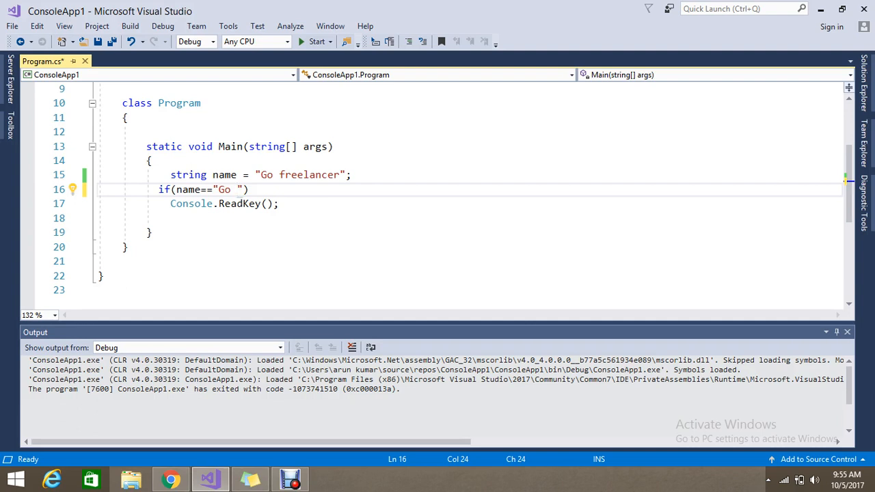
type("freel")
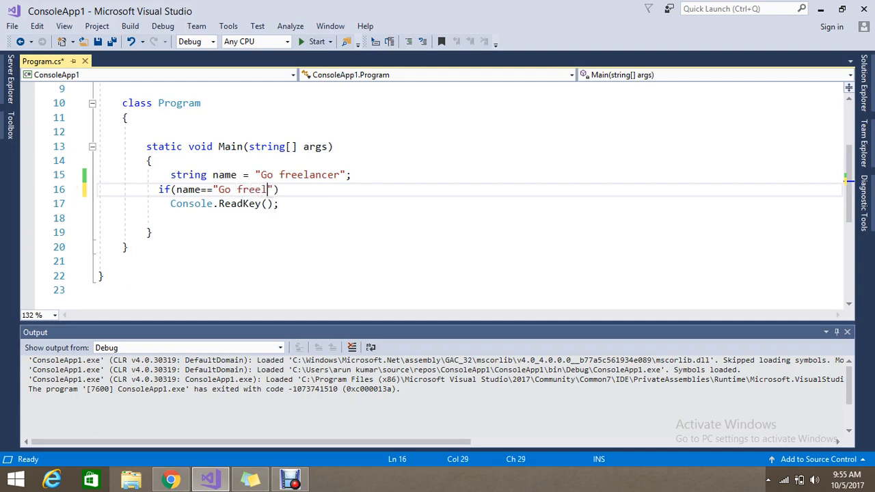
type("ancer")
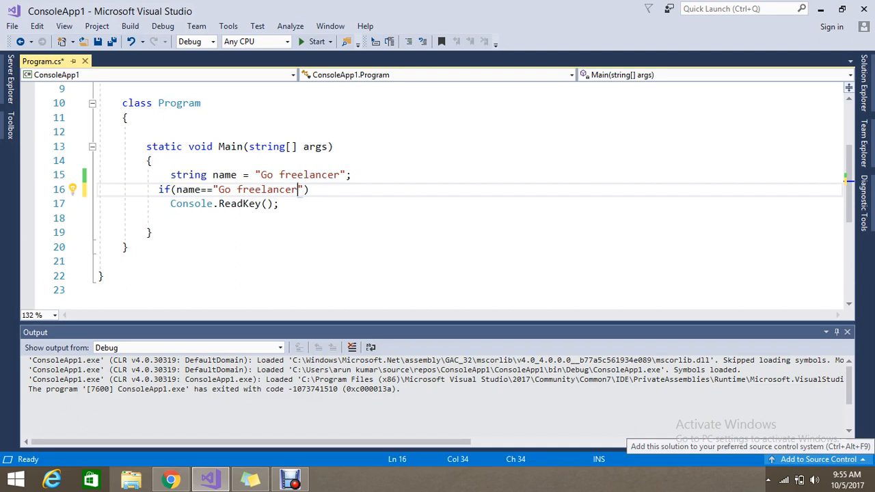
key("enter")
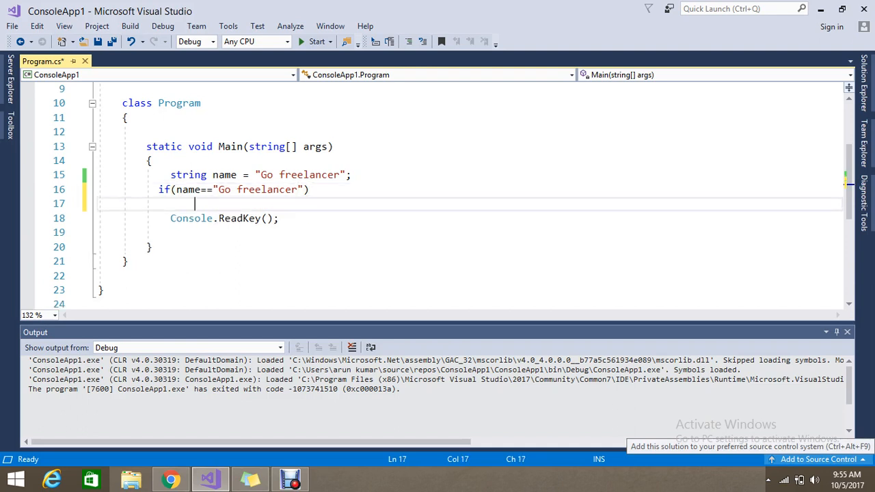
Add braces under the if containing Console.WriteLine("yes");.
type("{")
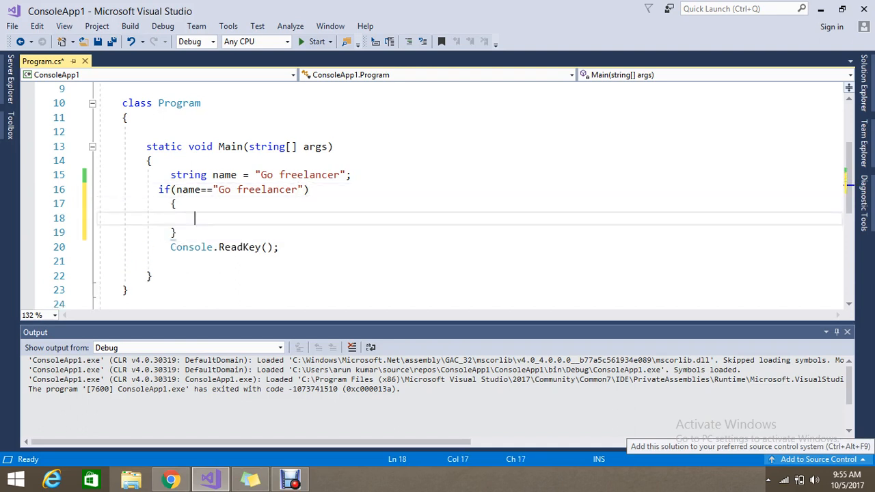
type("Console.WriteLine")
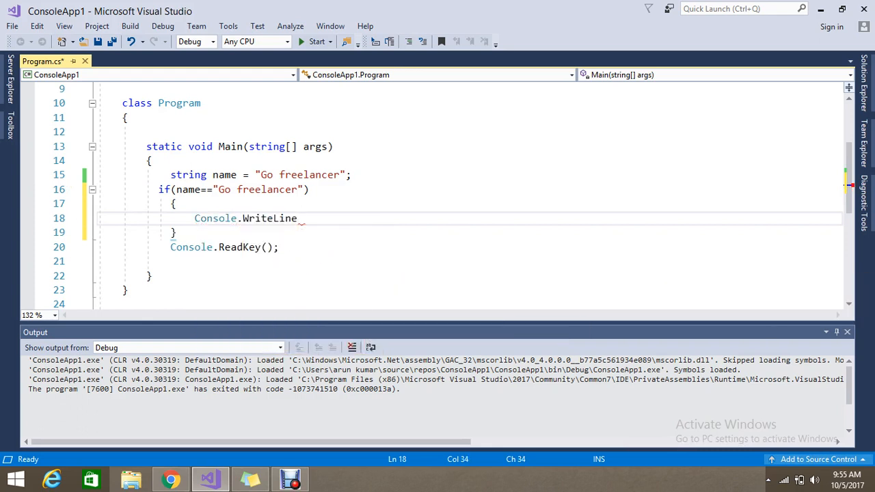
type("(\"\")")
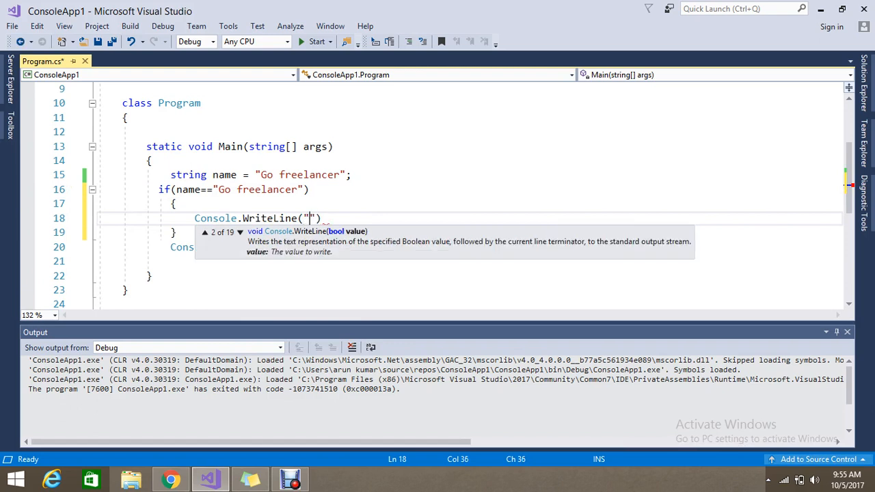
type("yes")
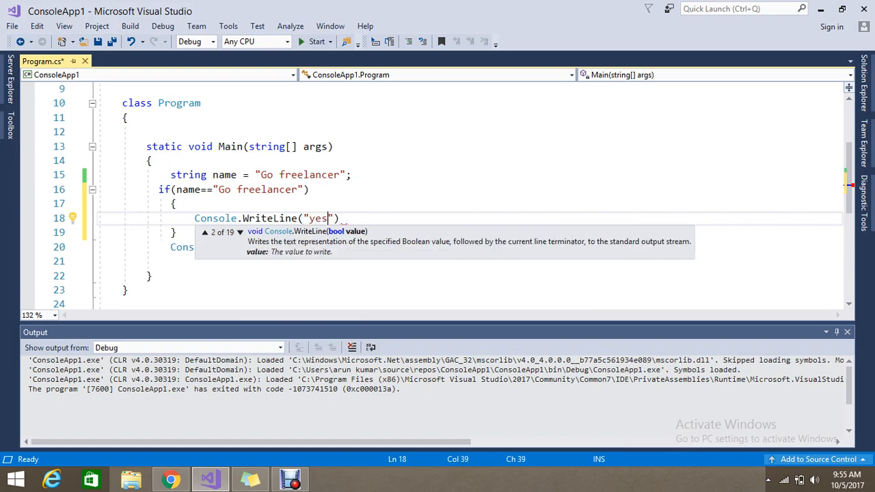
type(");")
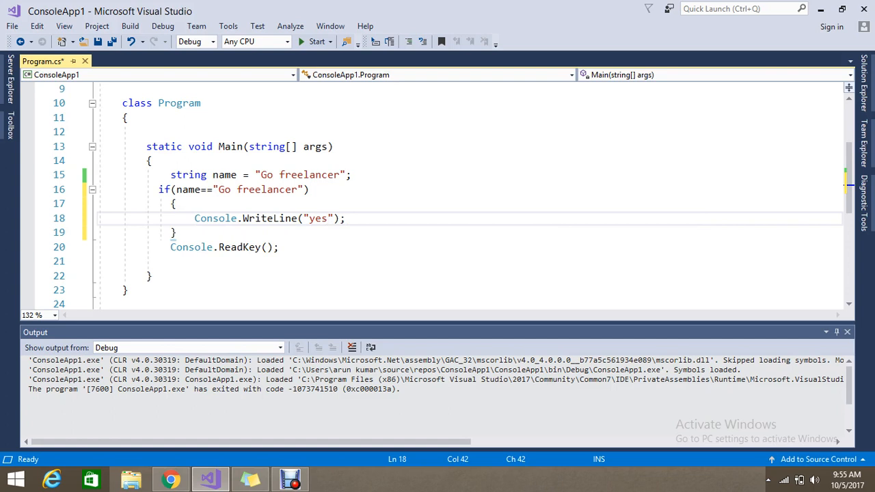
left_click(345, 219)
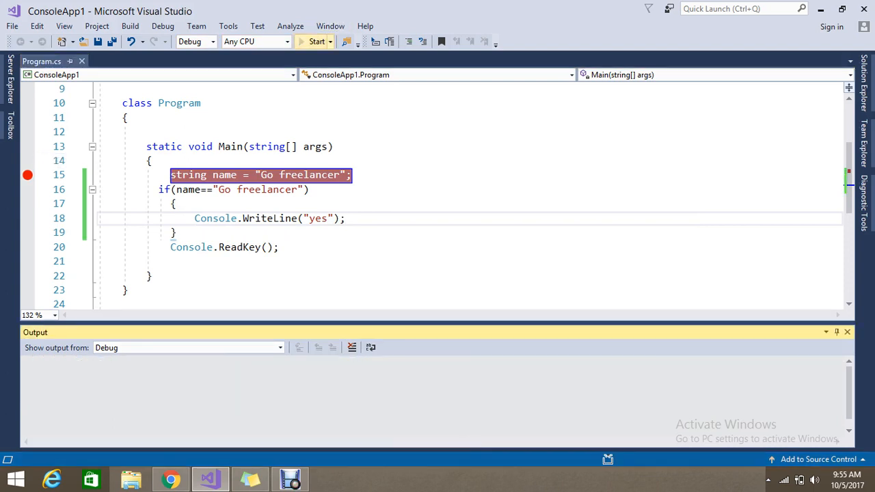
Start debugging ConsoleApp1, dismissing the low disk space warning along the way.
left_click(316, 41)
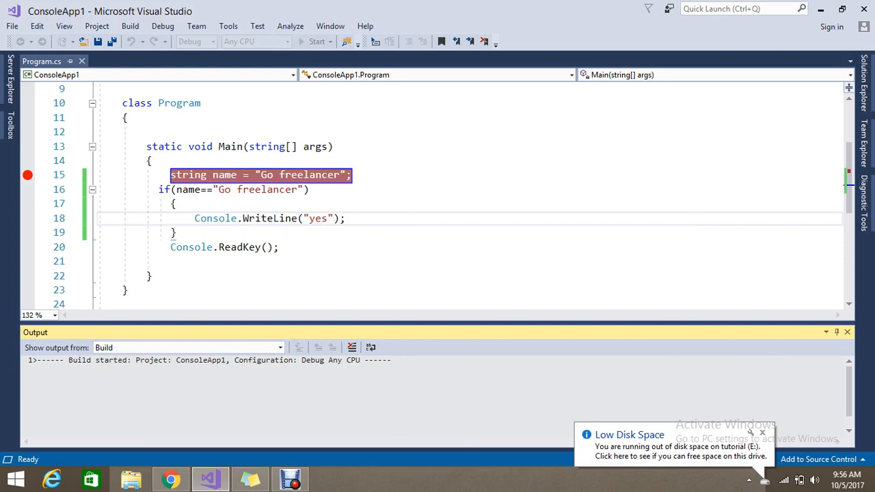
left_click(763, 432)
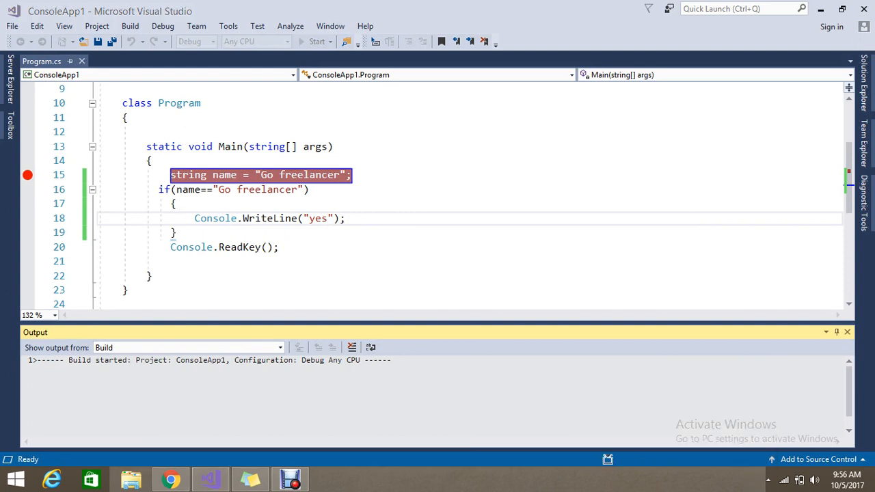
left_click(318, 41)
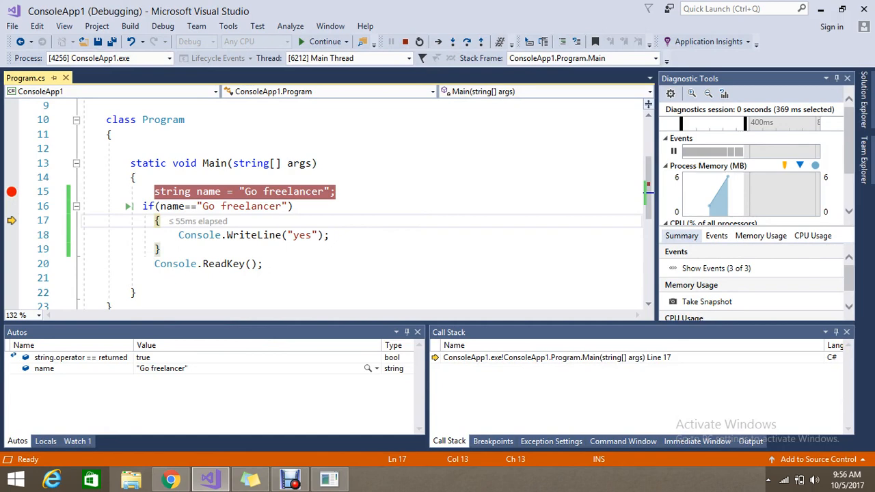
mouse_move(437, 41)
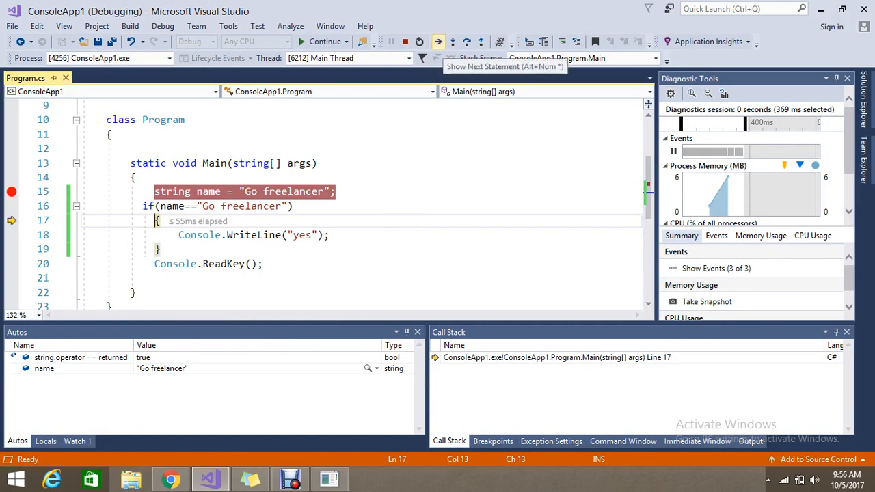
Step Over twice, confirming operator== returned true and the "yes" line executes.
left_click(451, 41)
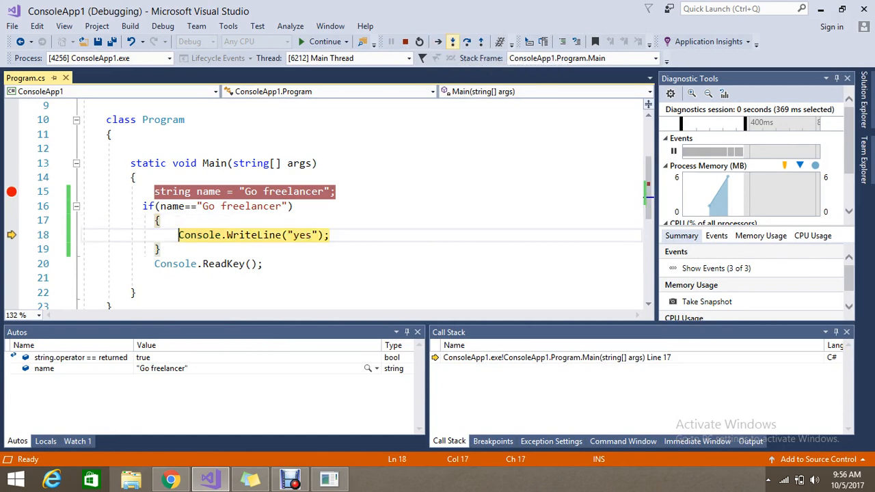
left_click(453, 42)
type(" tutoria")
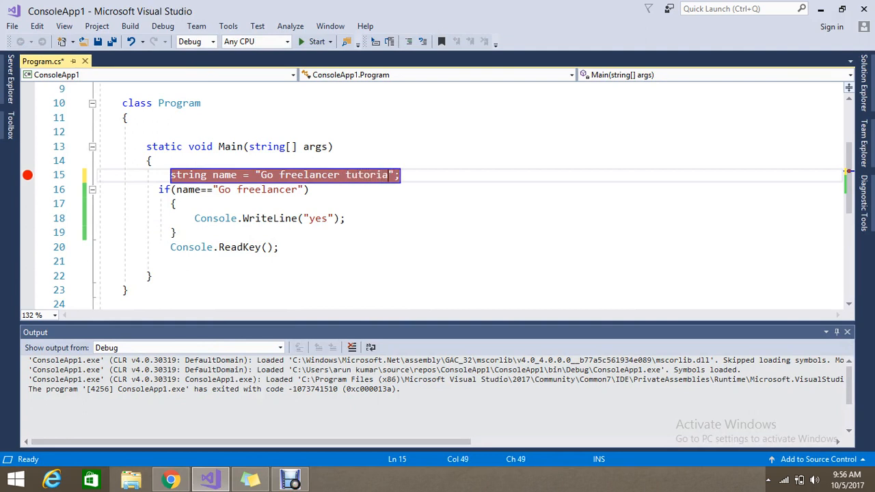
Edit the name string to read "Go freelancer tutorial".
type("l")
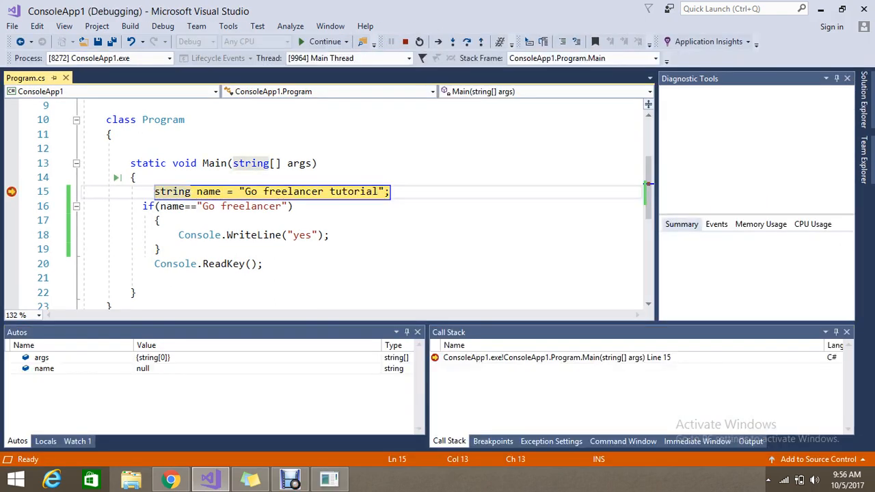
Step past the if showing false, skipping "yes", then Continue to let the program run.
left_click(451, 41)
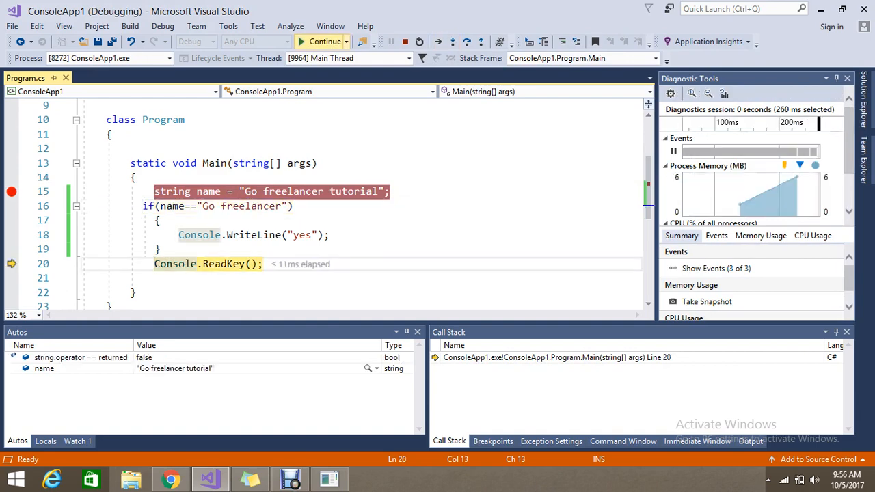
left_click(325, 41)
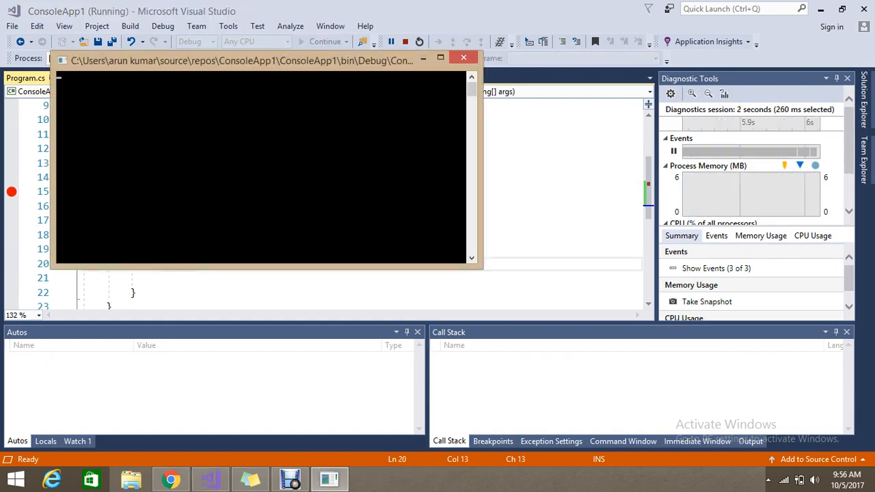